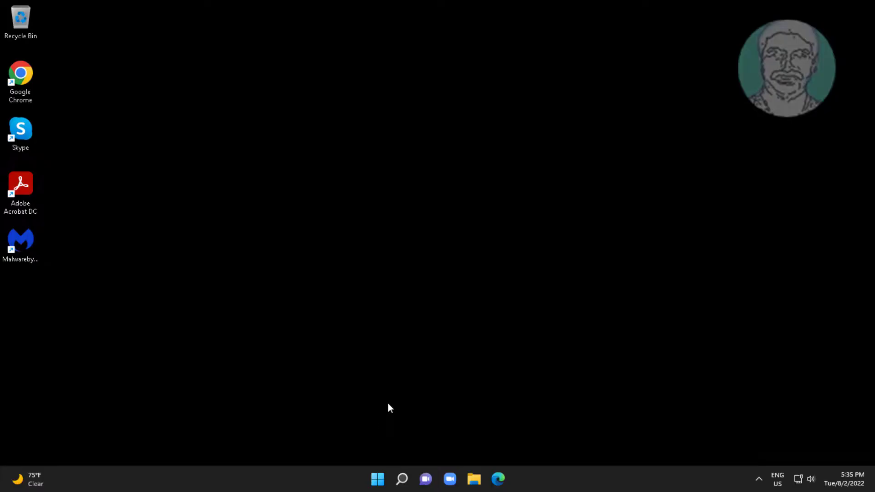
- Search Windows for 'control panel' and launch Control Panel from the results
click(400, 478)
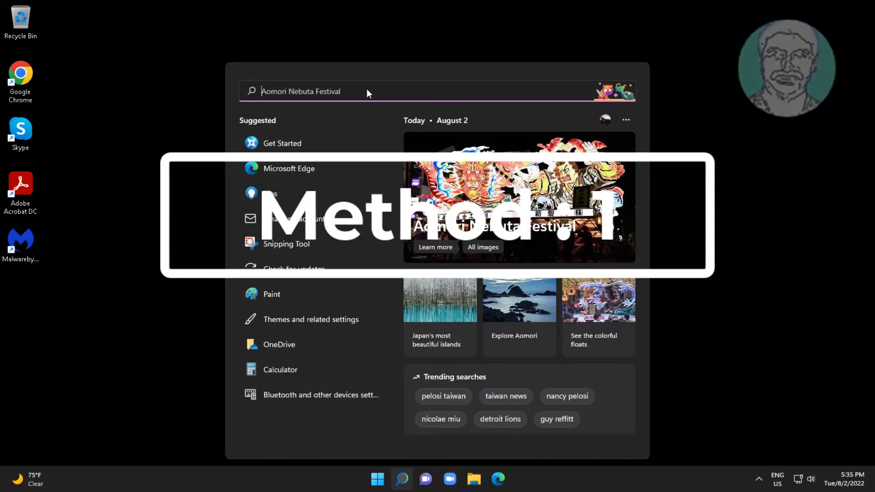
text(cont)
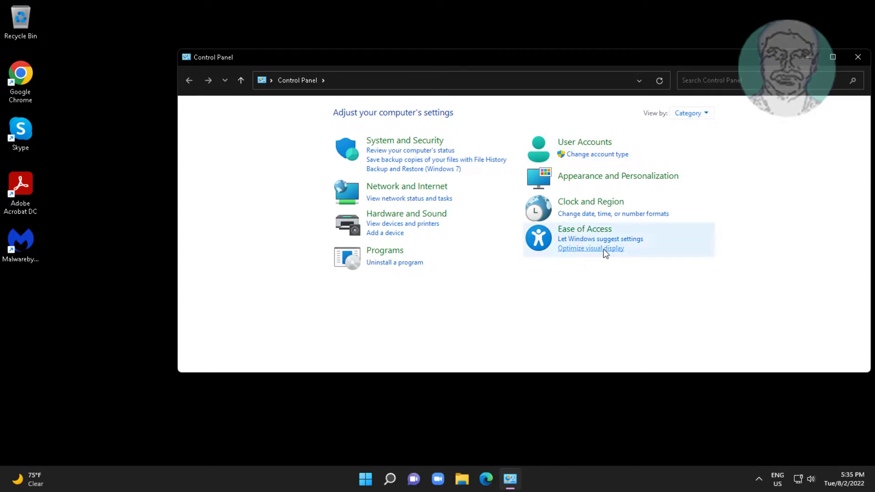
- In Optimize visual display, uncheck 'Remove background images' and apply the change
click(589, 248)
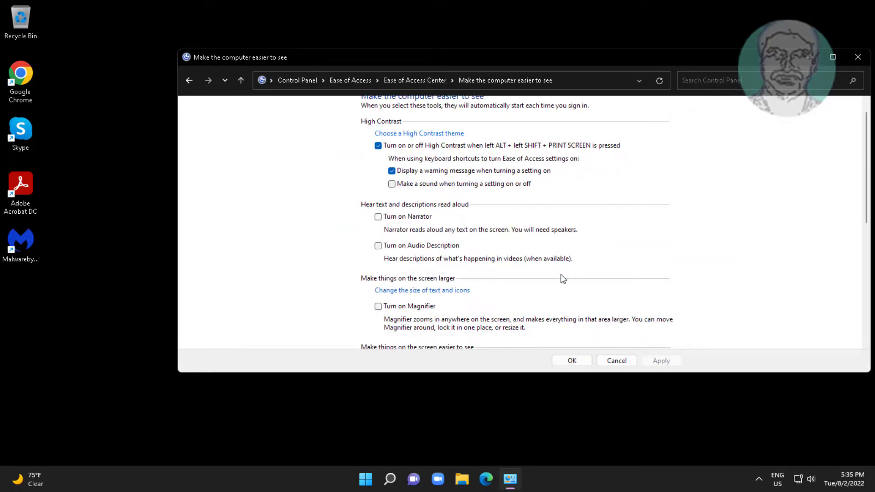
scroll(down, 3)
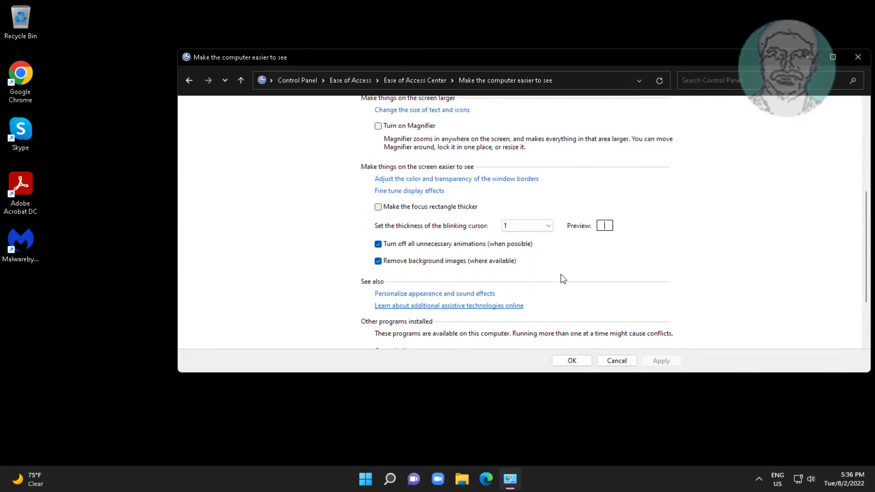
scroll(down, 3)
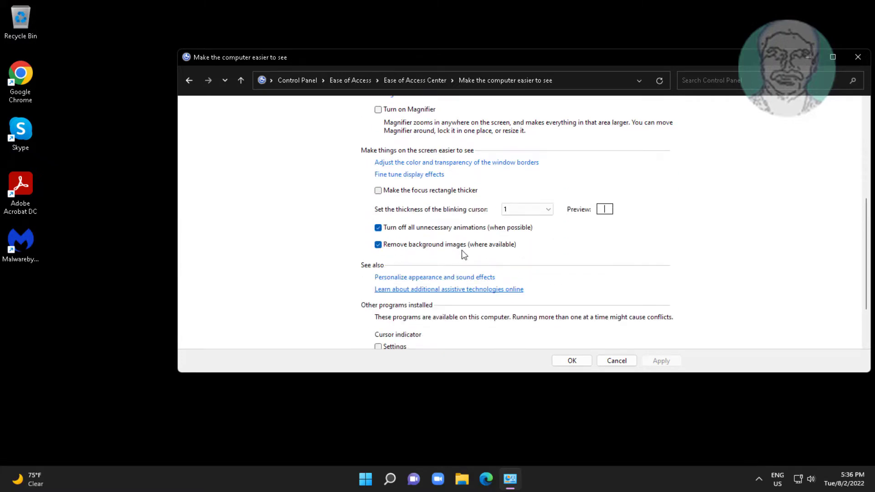
click(377, 244)
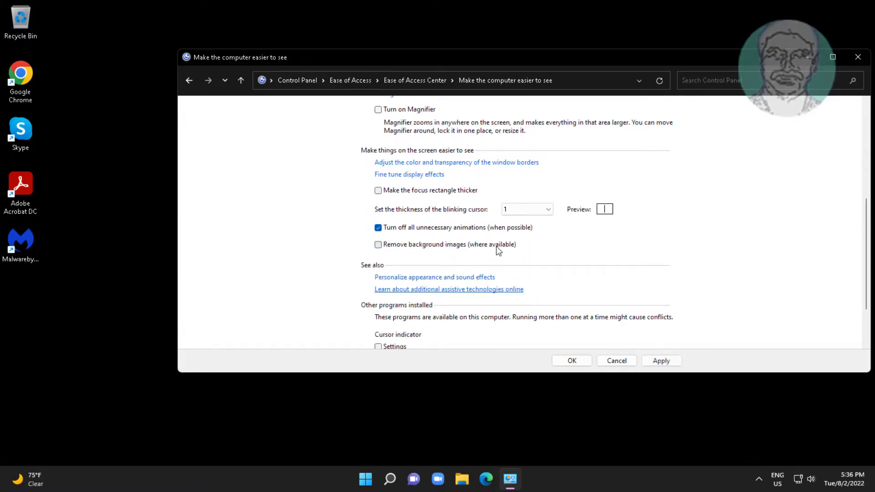
mouse_move(392, 255)
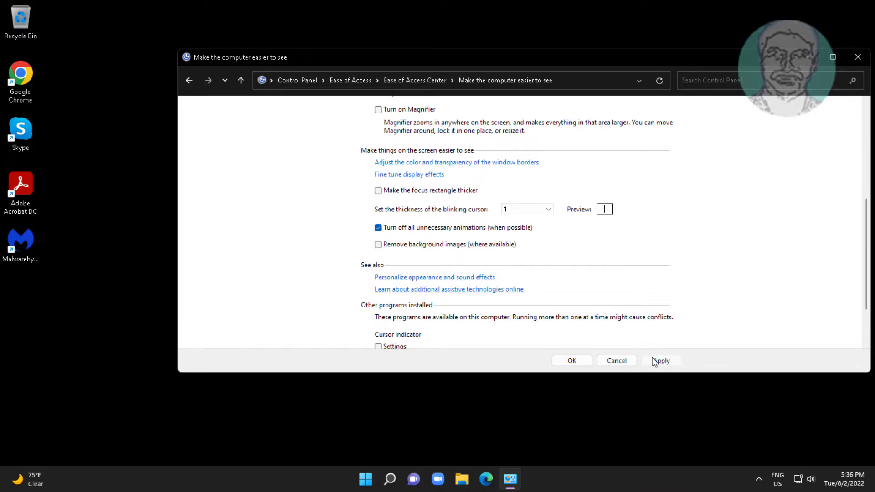
click(660, 361)
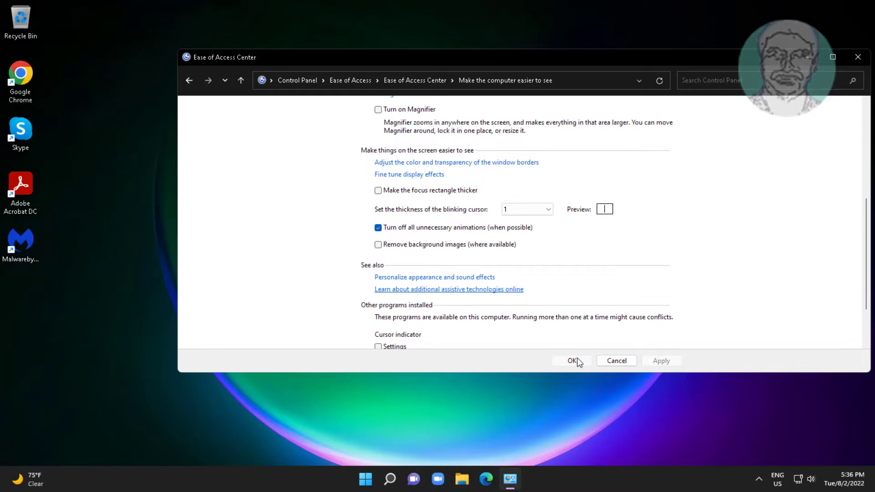
click(570, 361)
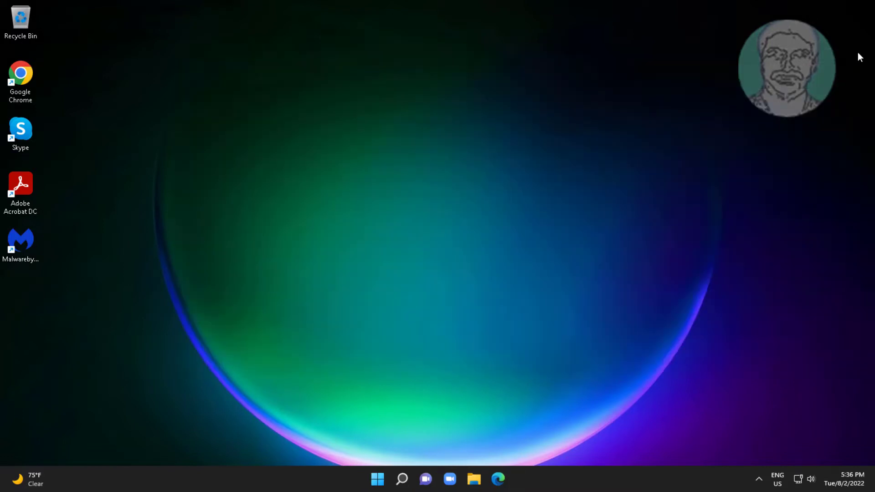
- Launch Run from the Start quick menu and enter %appdata% to reach the Roaming folder
right_click(378, 478)
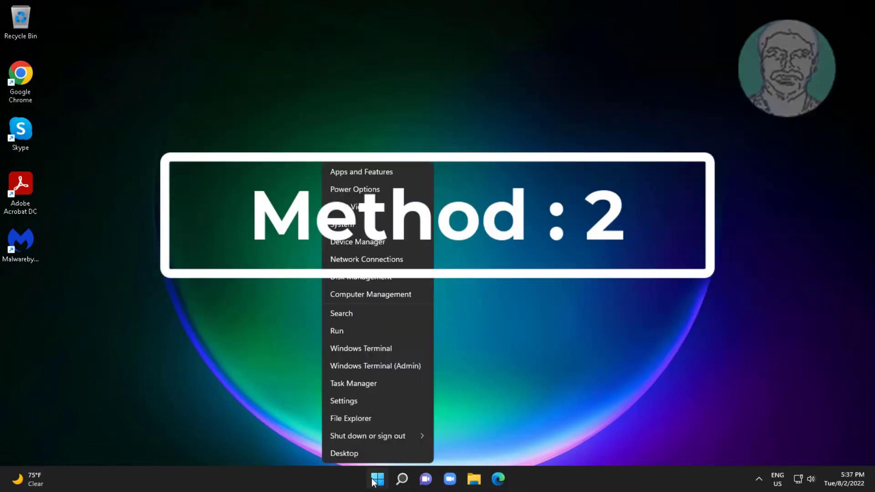
click(336, 330)
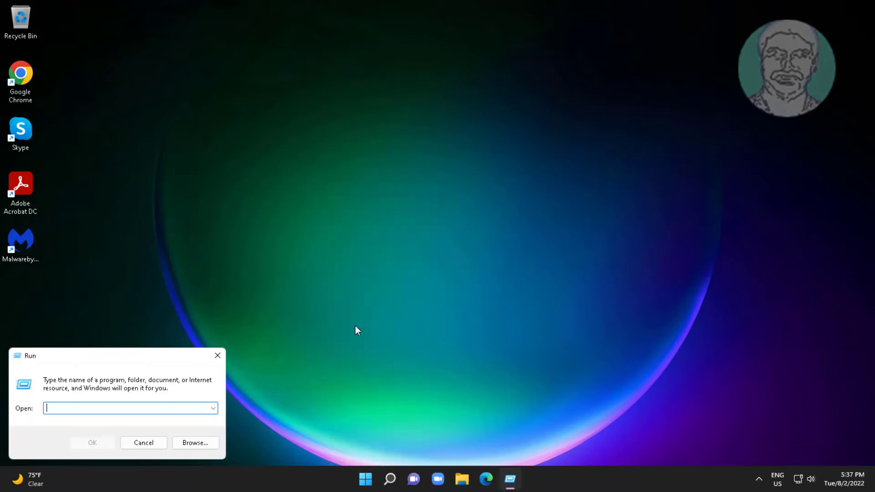
text(%)
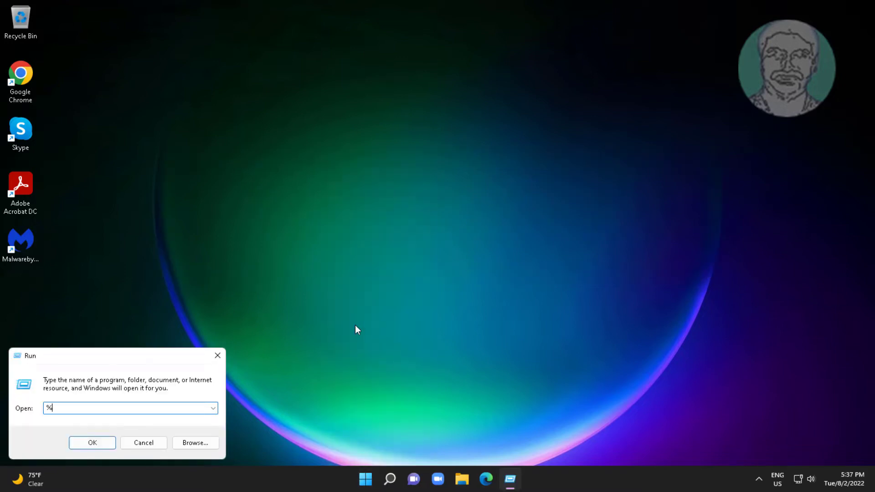
text(appd)
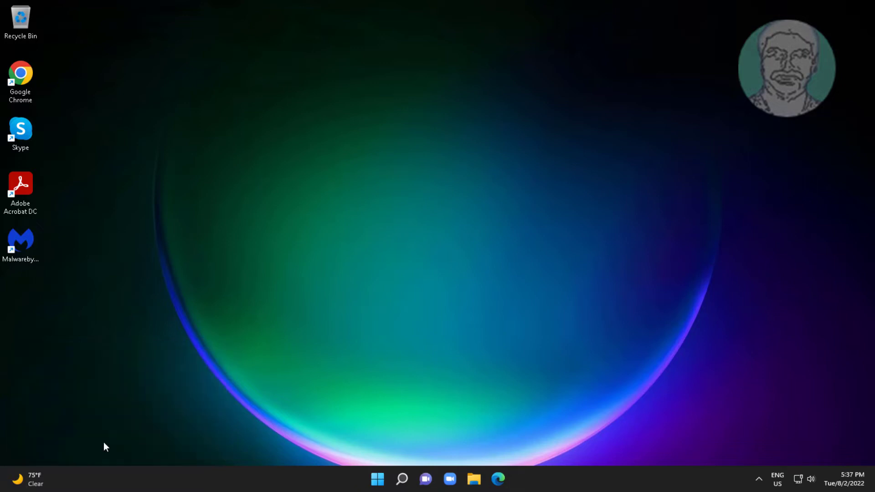
mouse_move(542, 351)
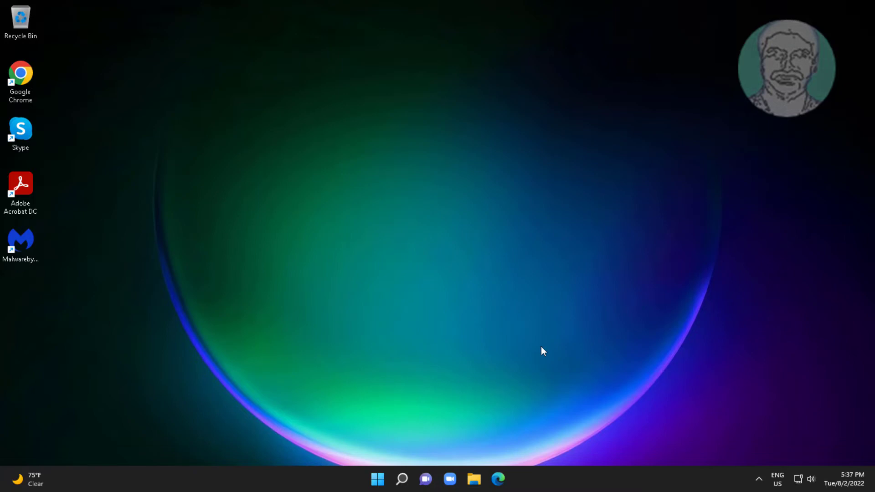
- Navigate from Roaming into Microsoft, then Windows, then the Themes folder
click(474, 478)
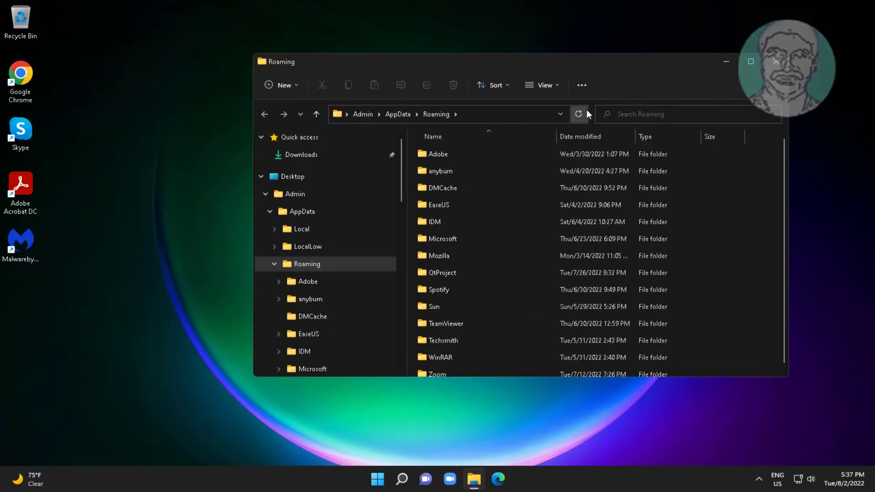
click(545, 85)
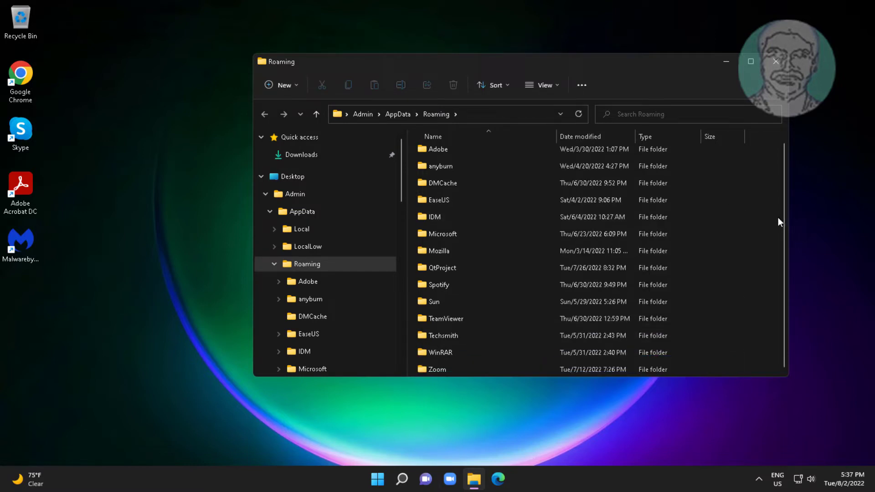
double_click(443, 234)
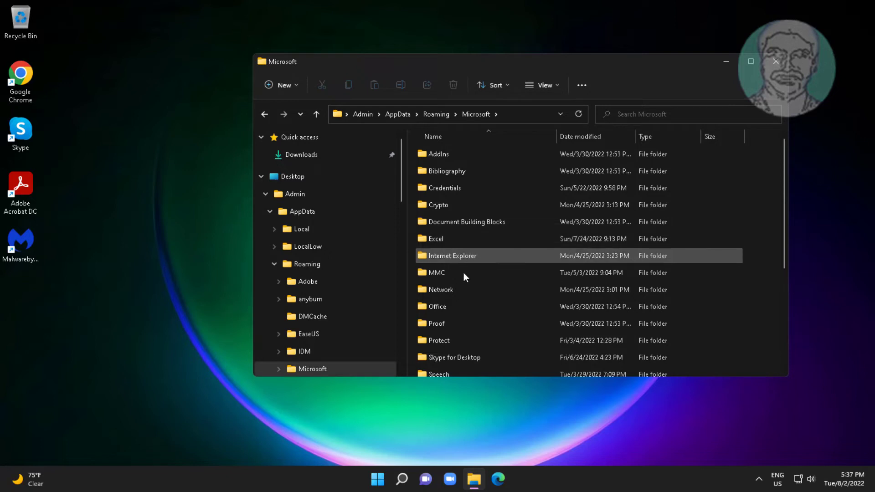
scroll(down, 3)
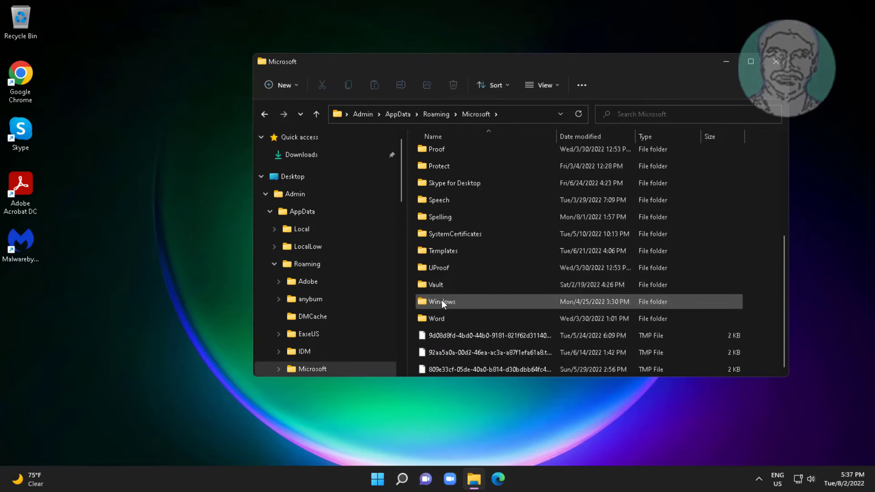
double_click(441, 301)
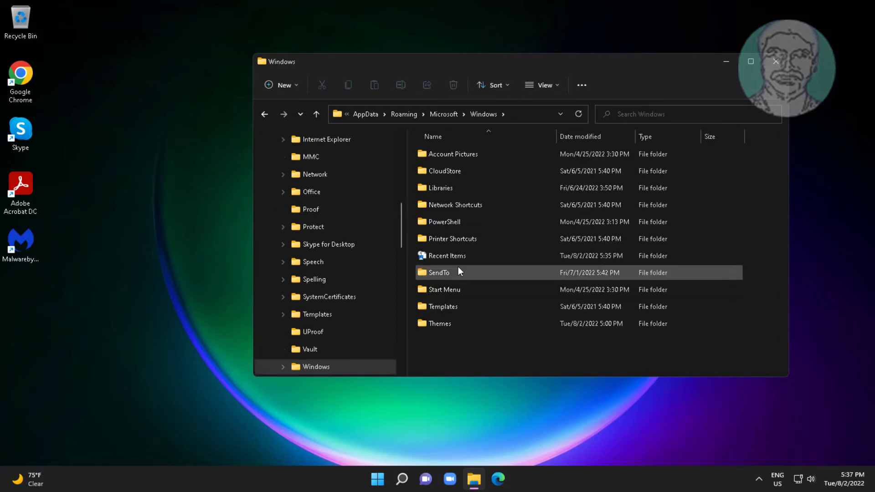
double_click(441, 323)
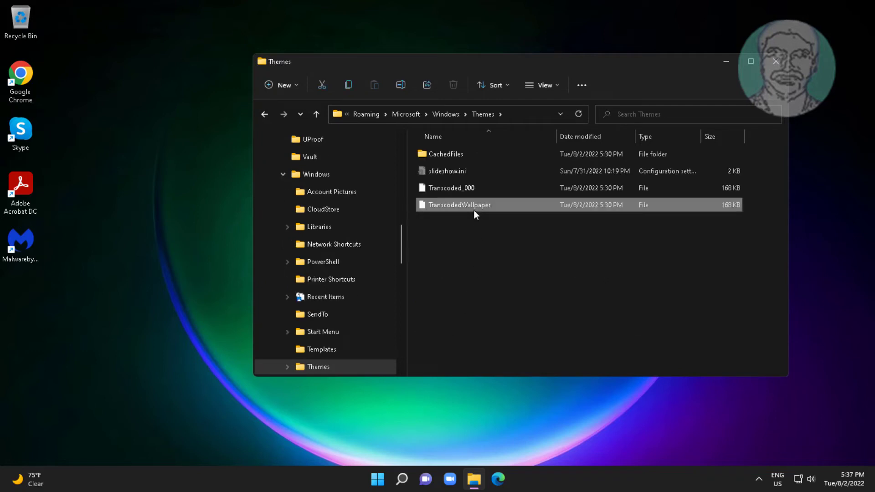
mouse_move(501, 207)
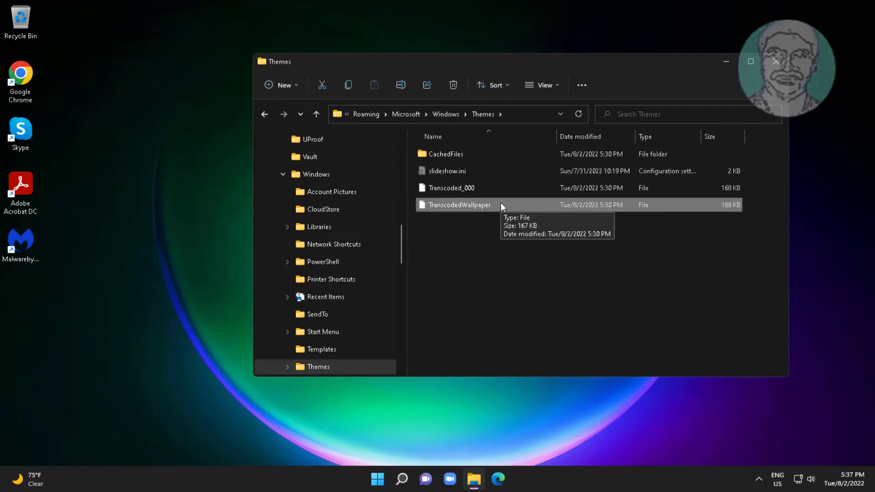
- Rename TranscodedWallpaper to TranscodedWallpaper.old, close Explorer, and show the Start power options for Restart
right_click(459, 205)
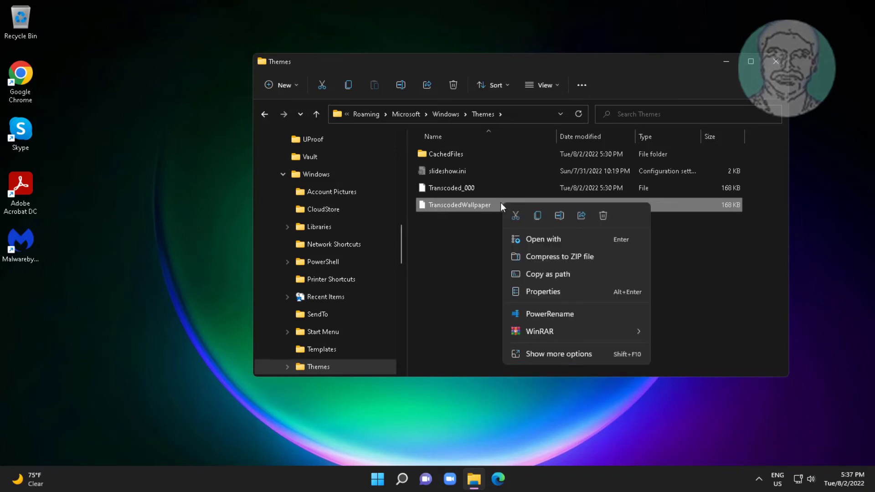
mouse_move(537, 216)
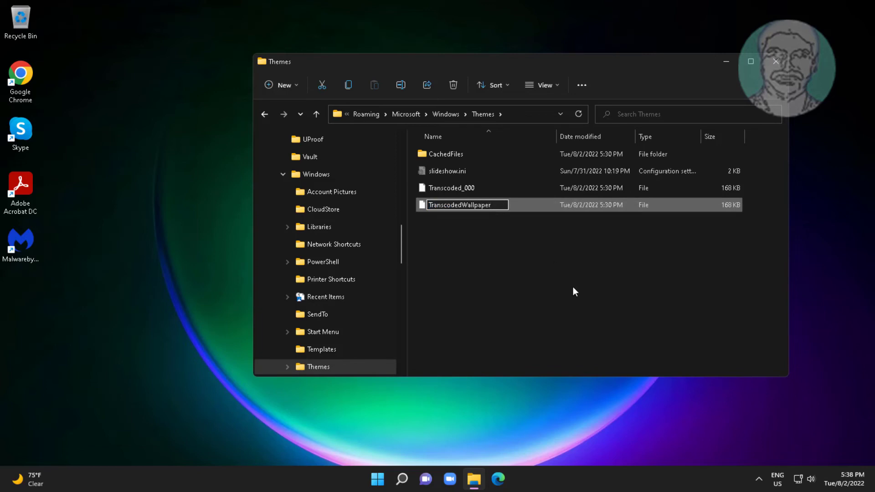
text(.old)
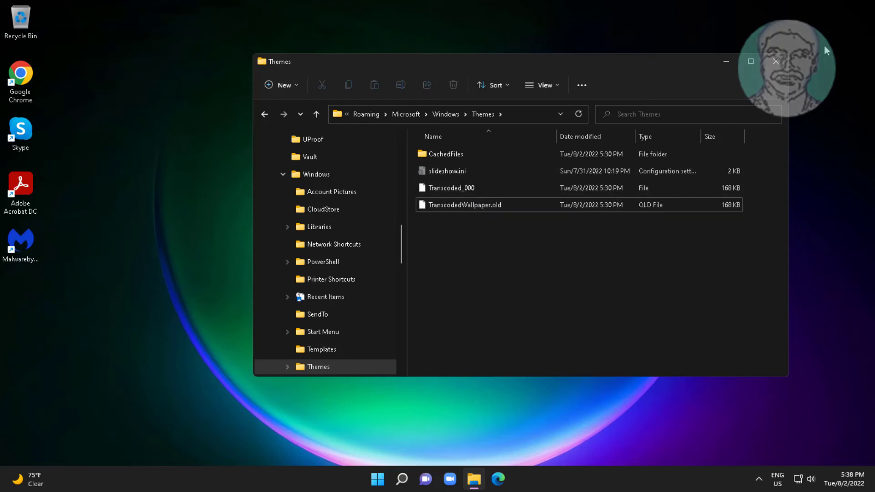
click(774, 61)
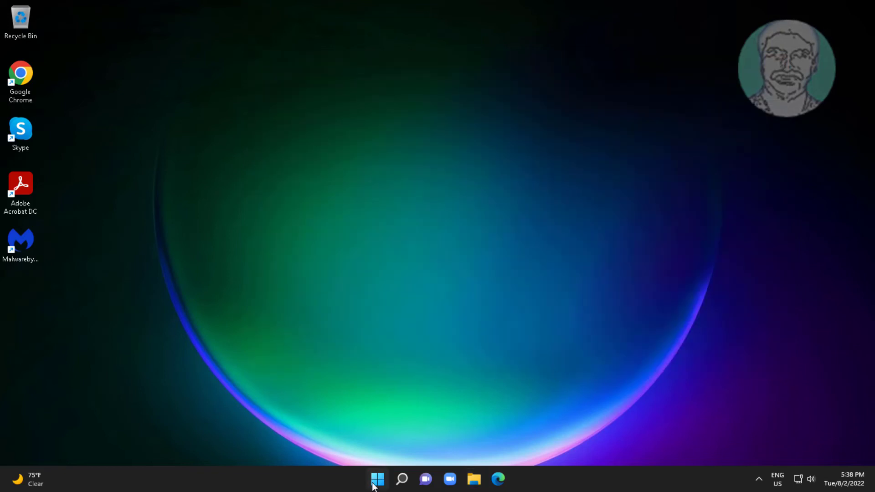
click(377, 478)
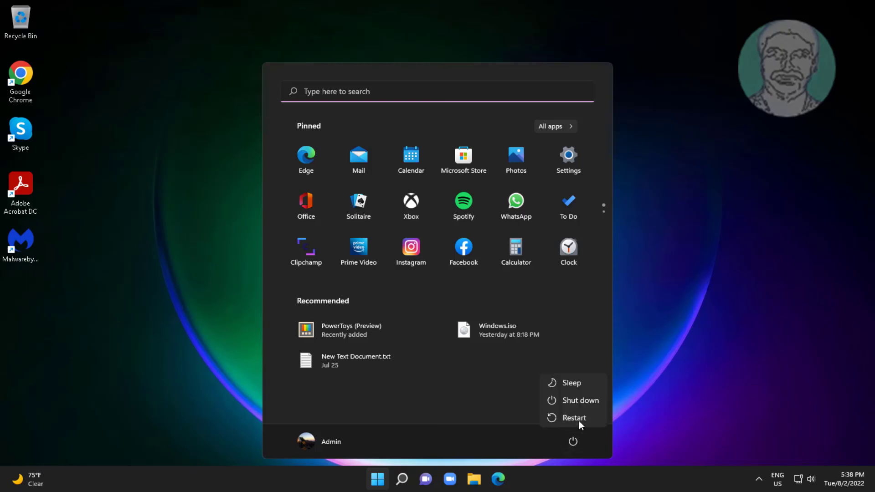